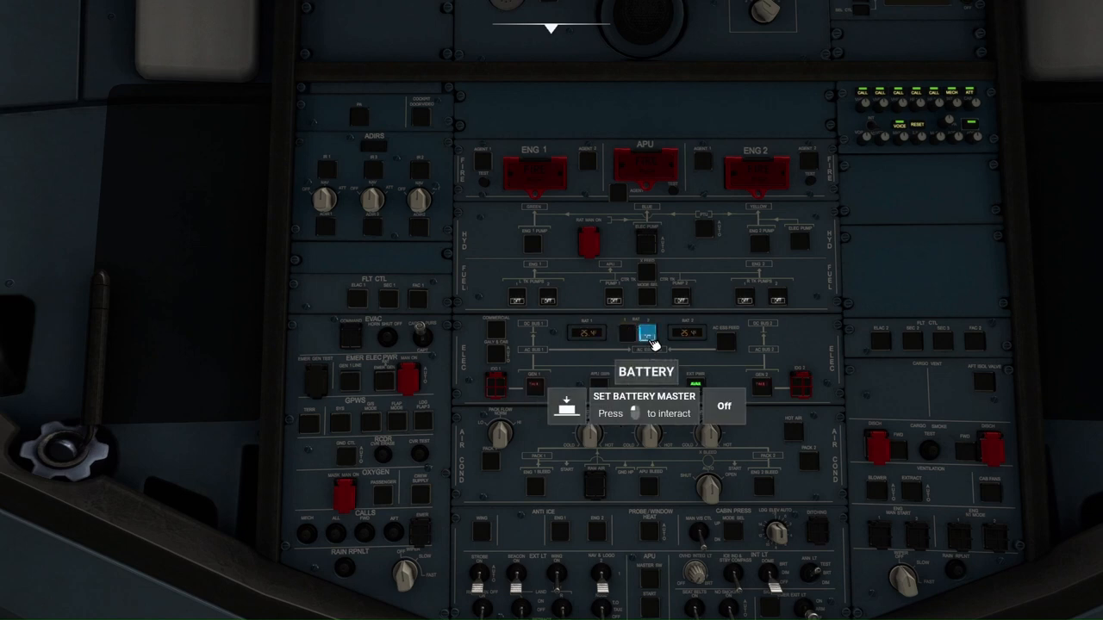
Switch on the battery master, connect external power and set engine generator 2 on.
{"action": "left_click", "coordinate": [644, 334]}
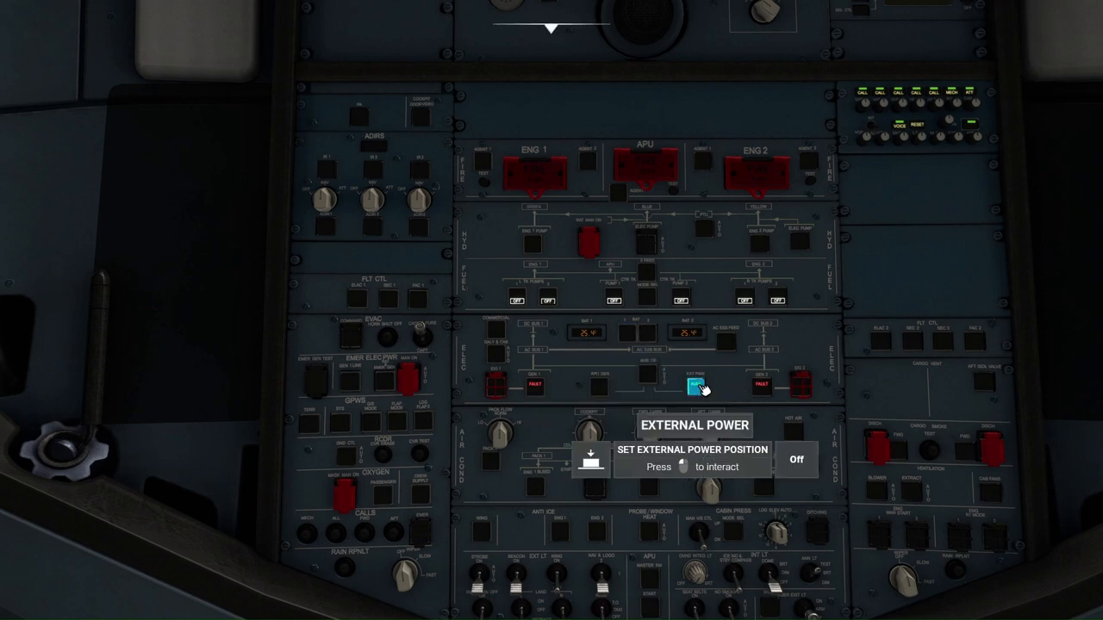
{"action": "left_click", "coordinate": [696, 386]}
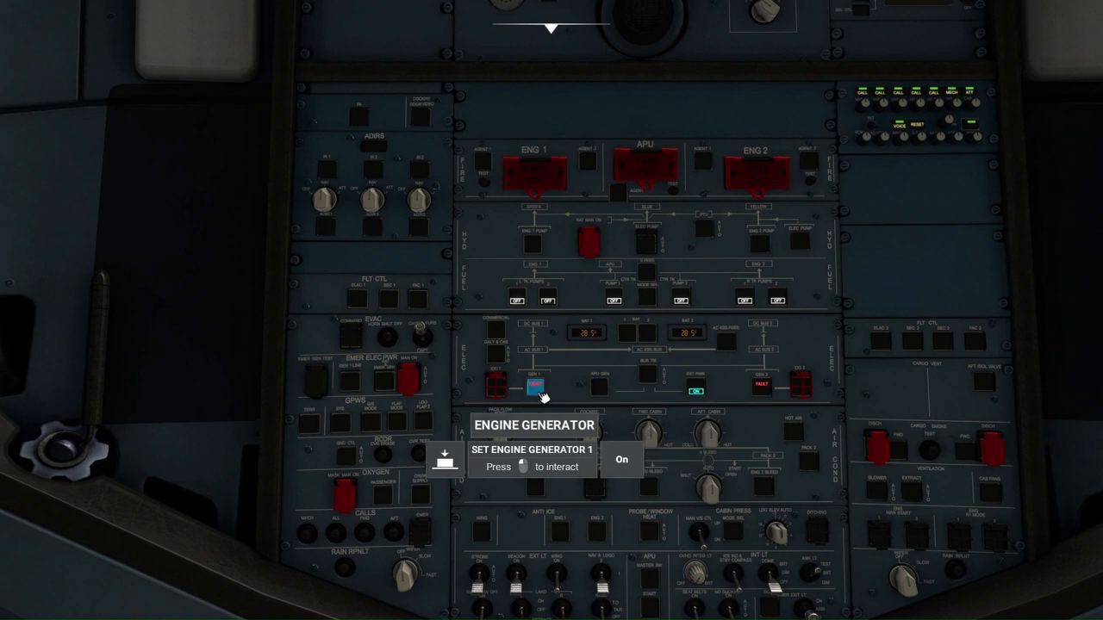
{"action": "mouse_move", "coordinate": [772, 398]}
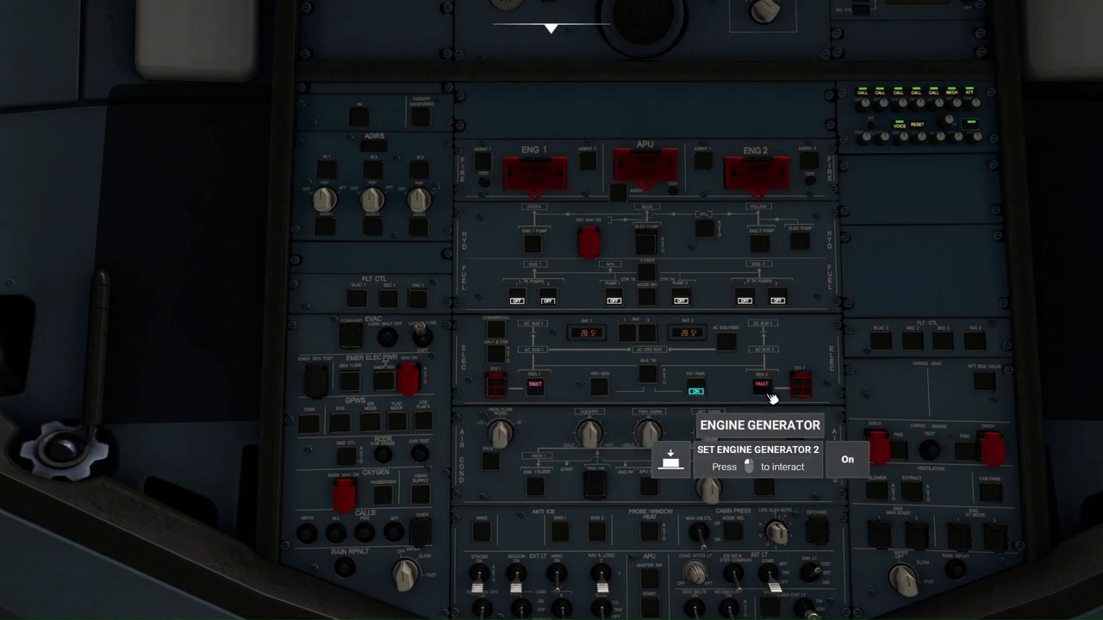
{"action": "left_click", "coordinate": [760, 386]}
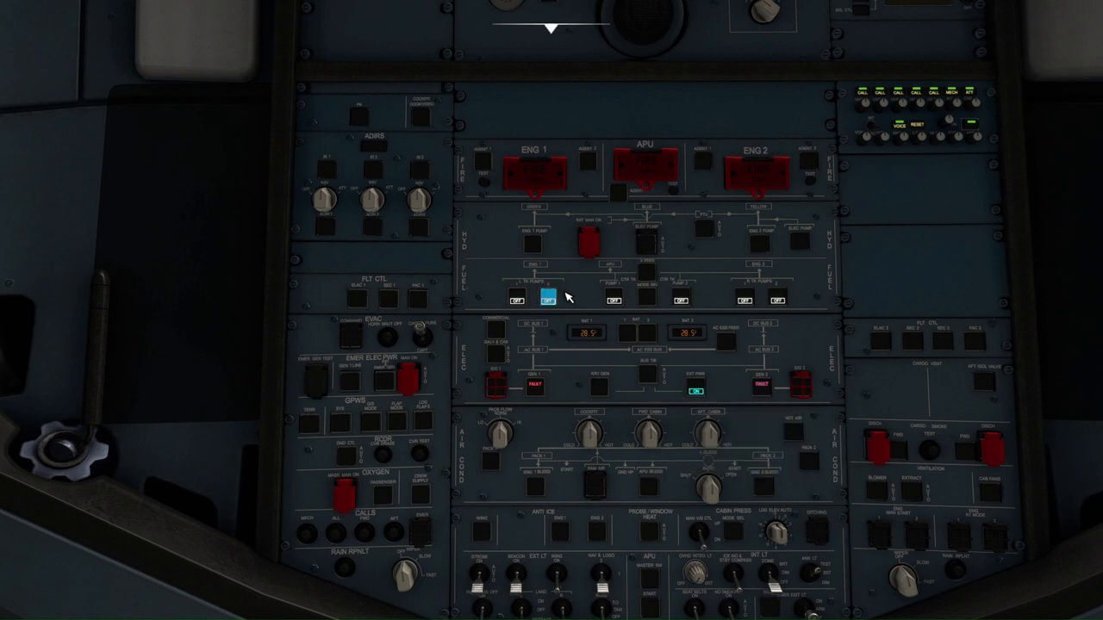
{"action": "mouse_move", "coordinate": [612, 302]}
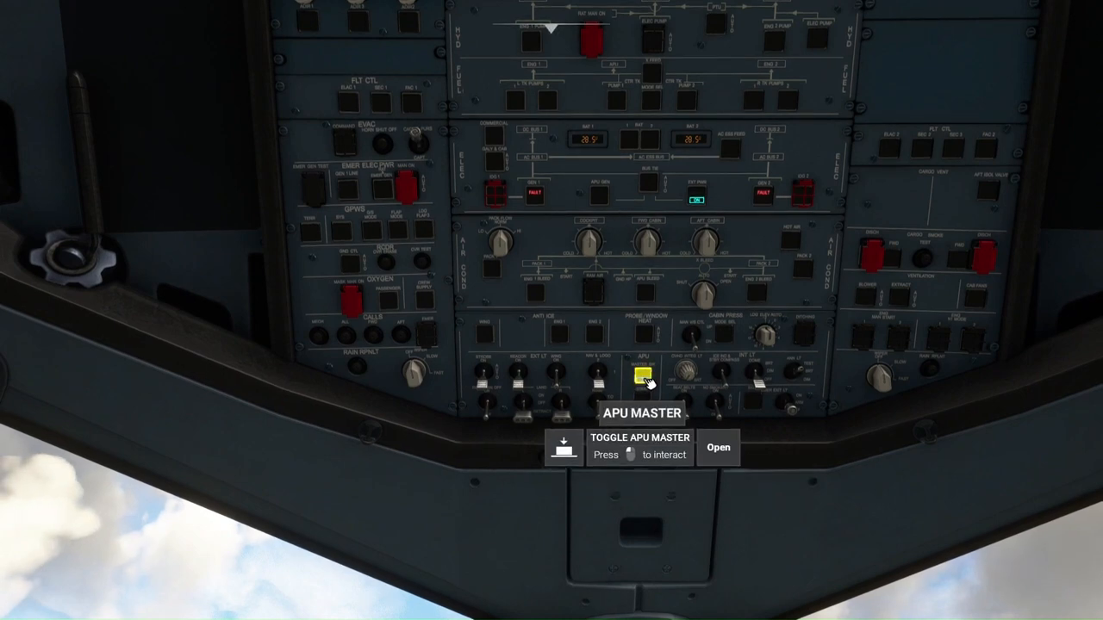
{"action": "mouse_move", "coordinate": [648, 296]}
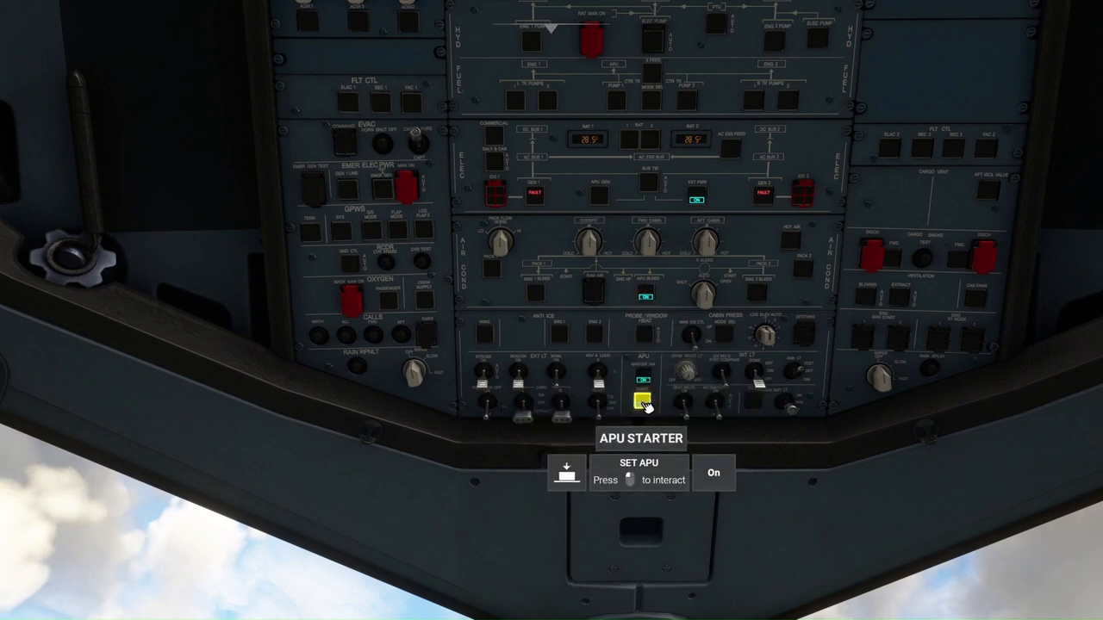
{"action": "mouse_move", "coordinate": [517, 380]}
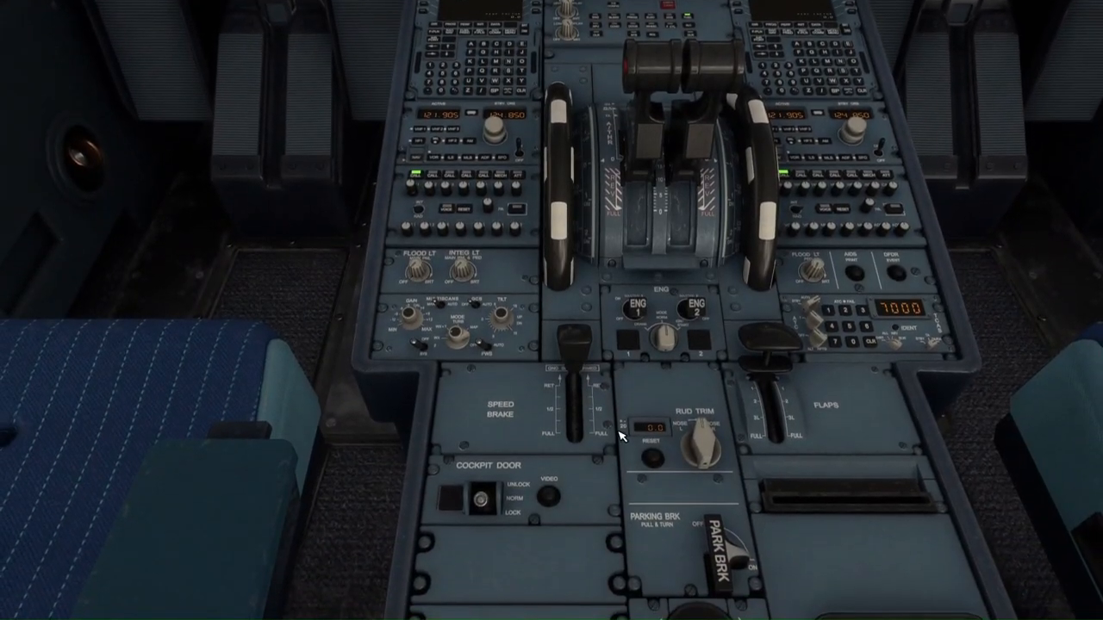
{"action": "mouse_move", "coordinate": [658, 336]}
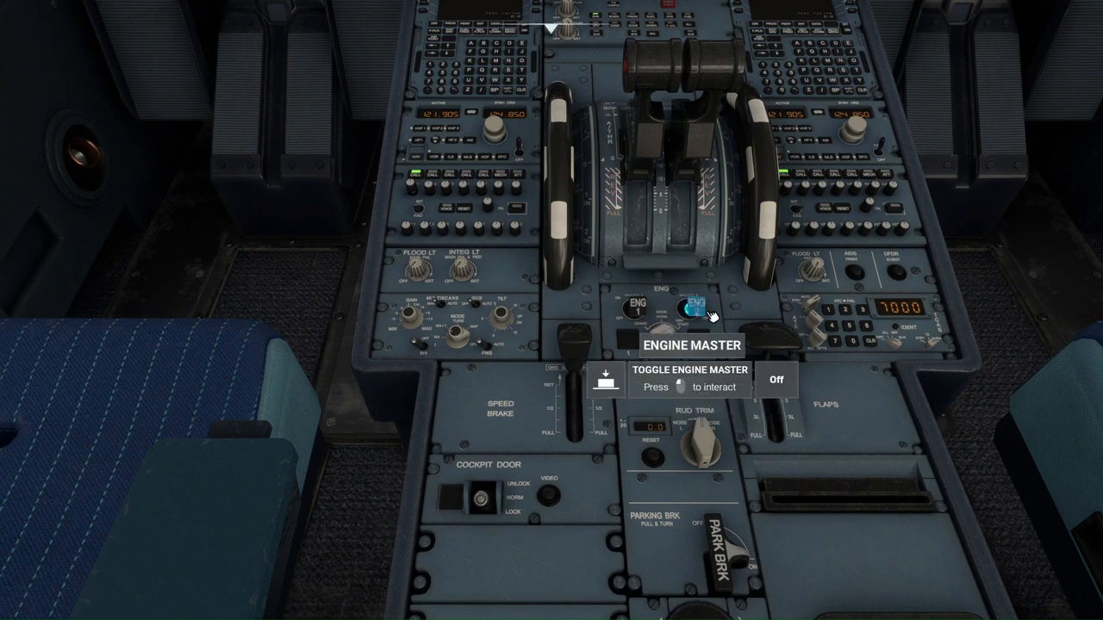
Flip an ENG MASTER switch on the pedestal to begin the engine start.
{"action": "left_click", "coordinate": [689, 311]}
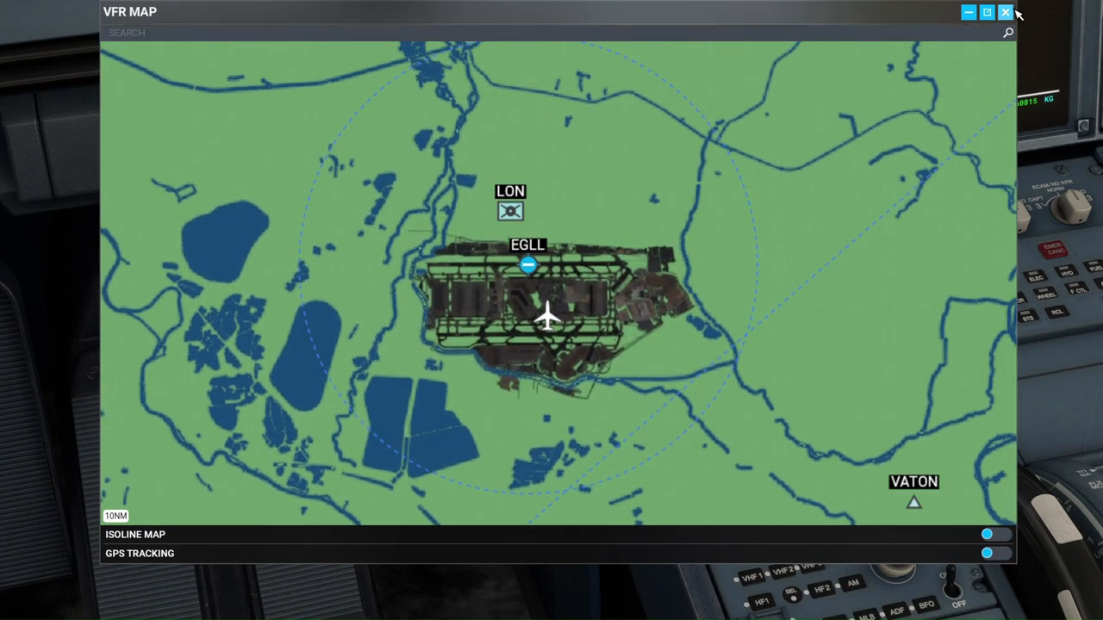
Close the VFR map after confirming the aircraft sits at EGLL.
{"action": "left_click", "coordinate": [1006, 12]}
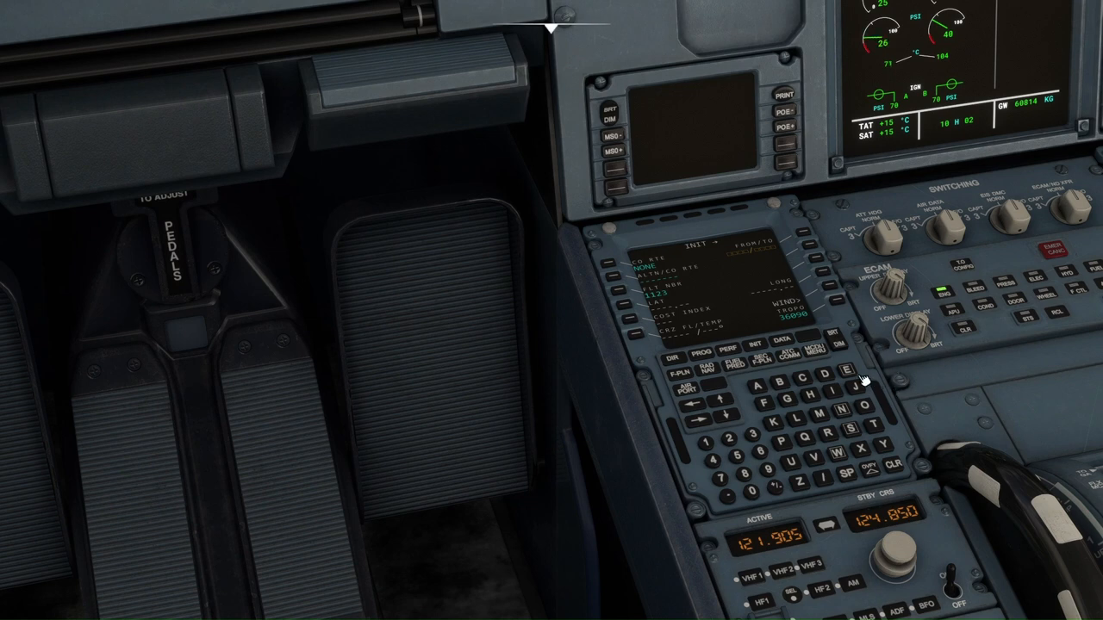
Enter EGLL/EDDF as the FROM/TO pair on the MCDU INIT page.
{"action": "left_click", "coordinate": [785, 400]}
{"action": "type", "text": "EGLL/"}
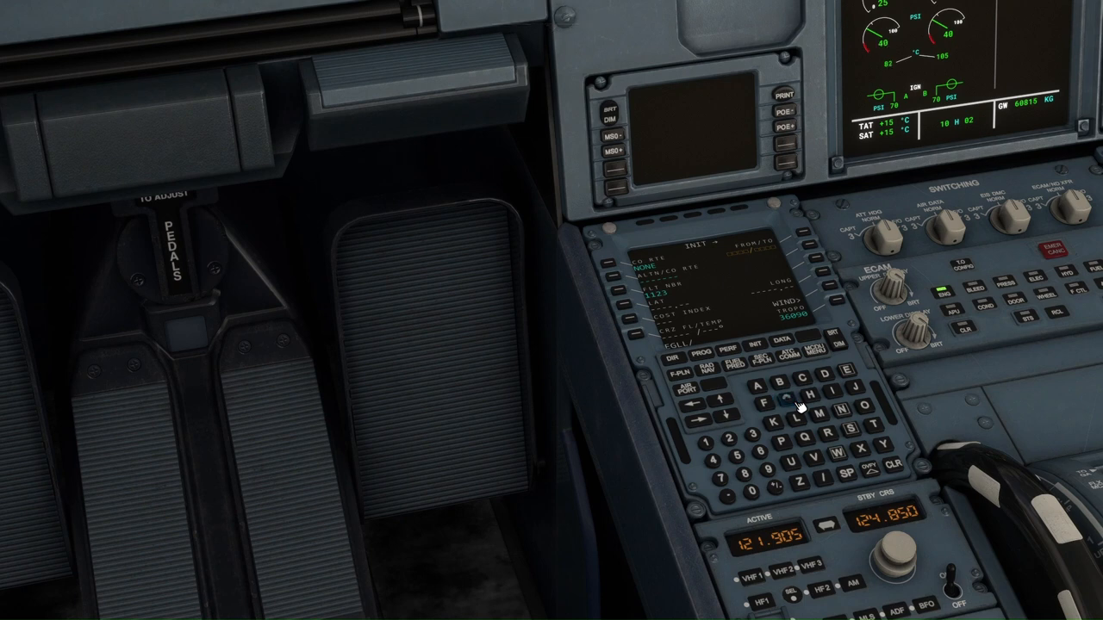
{"action": "left_click", "coordinate": [825, 376]}
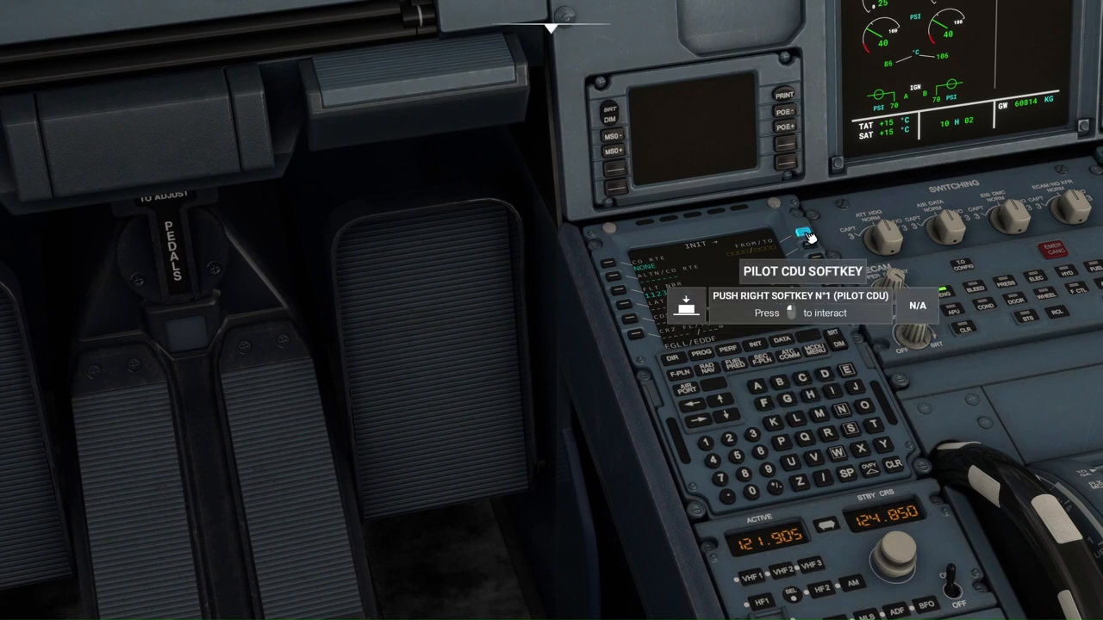
{"action": "left_click", "coordinate": [806, 235]}
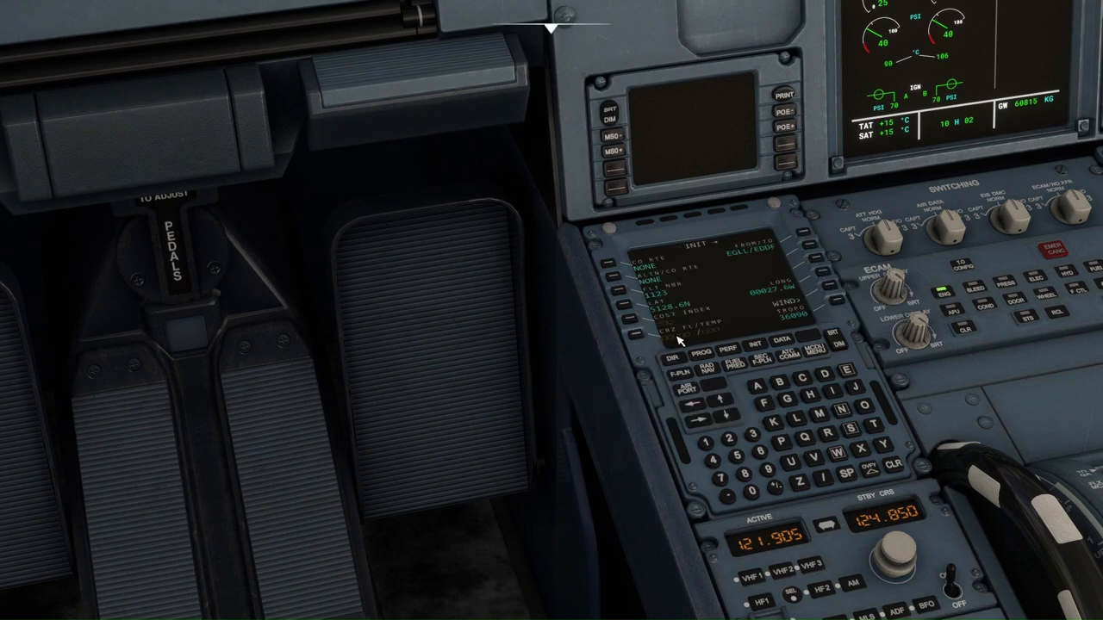
{"action": "mouse_move", "coordinate": [623, 323]}
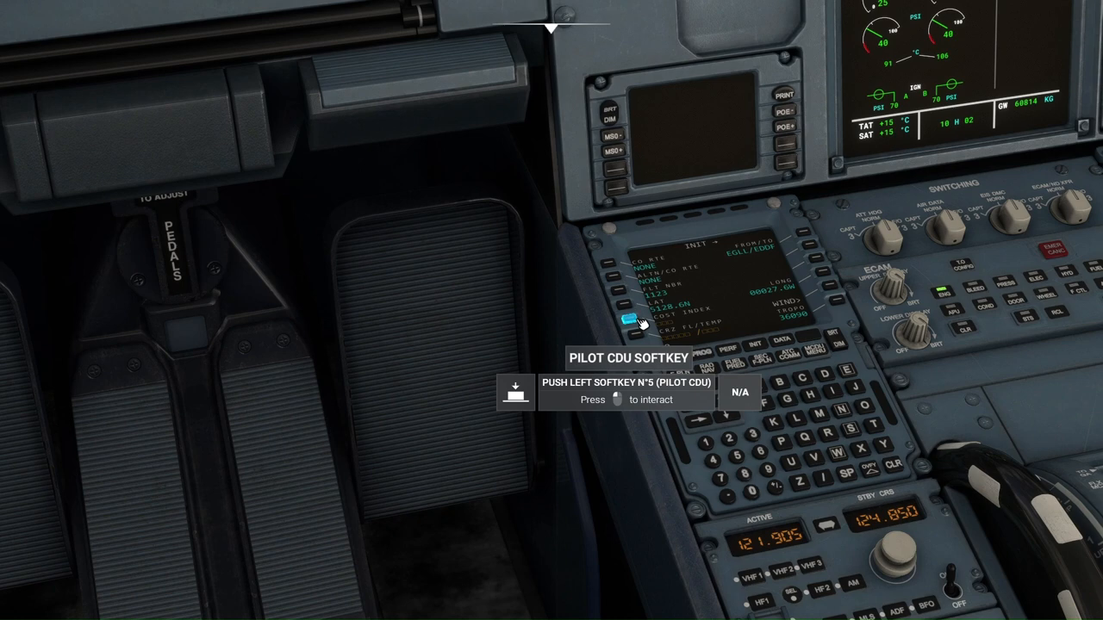
{"action": "mouse_move", "coordinate": [892, 279]}
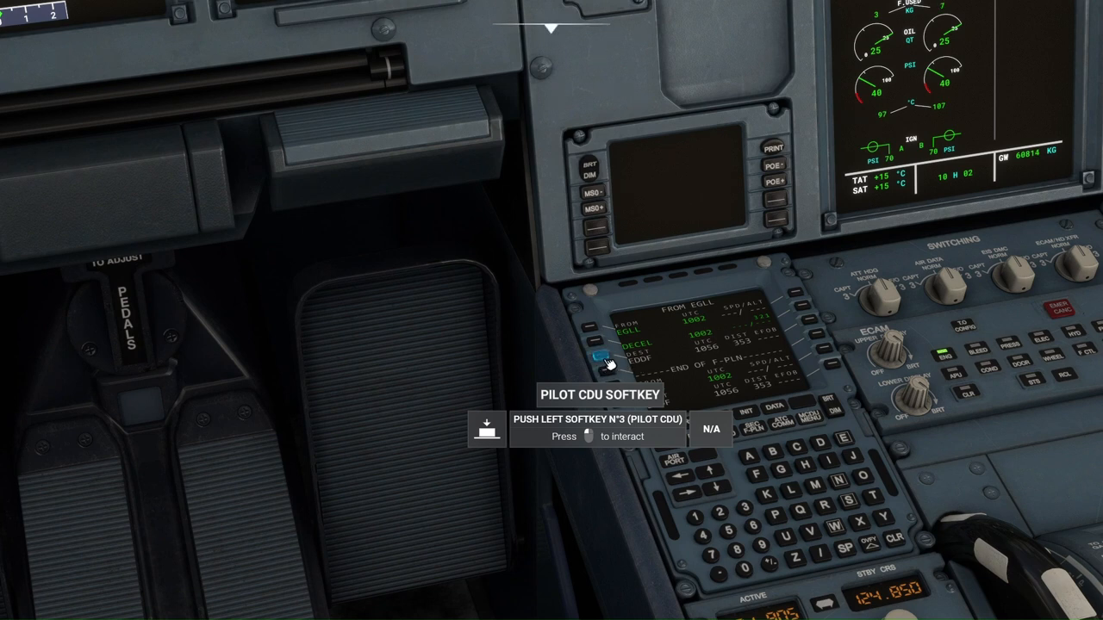
Choose an ILS arrival for EDDF and insert it into the flight plan.
{"action": "left_click", "coordinate": [596, 356]}
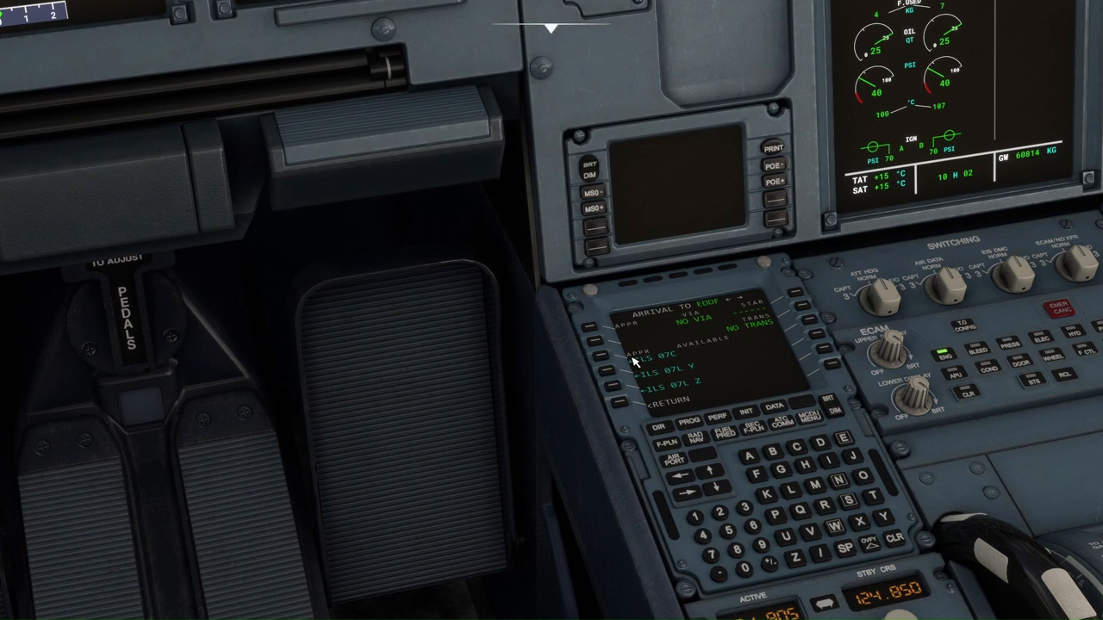
{"action": "mouse_move", "coordinate": [607, 373]}
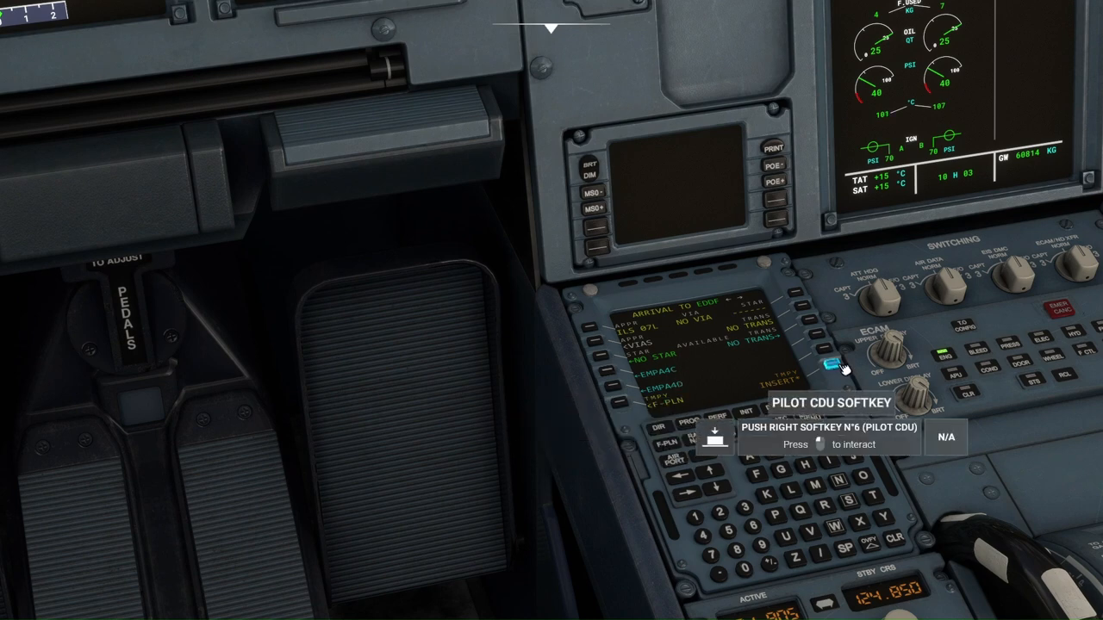
{"action": "left_click", "coordinate": [830, 360]}
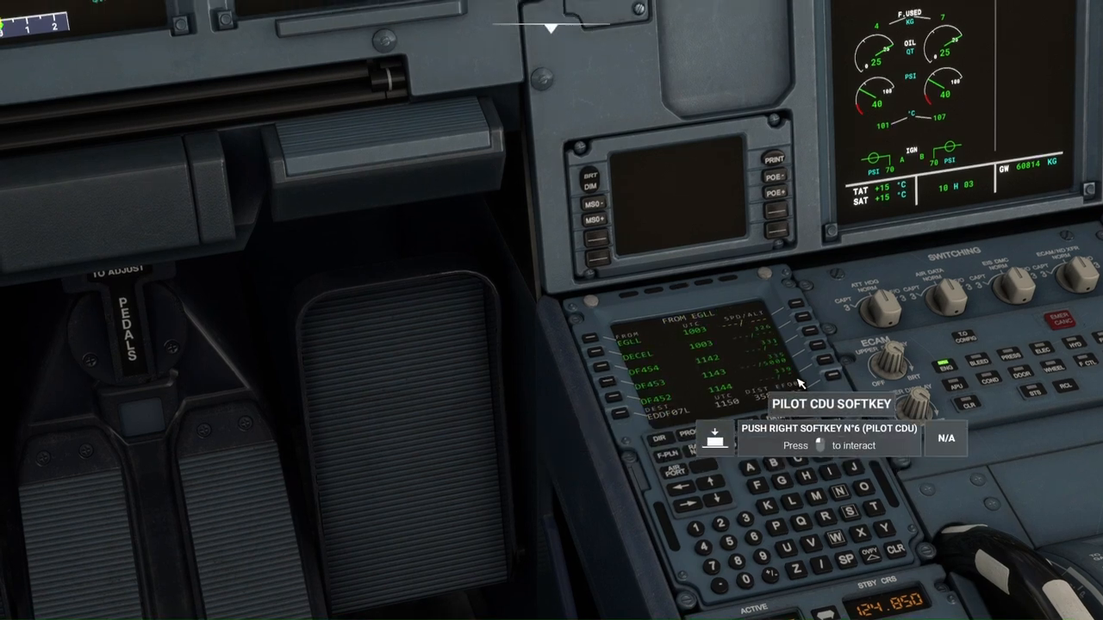